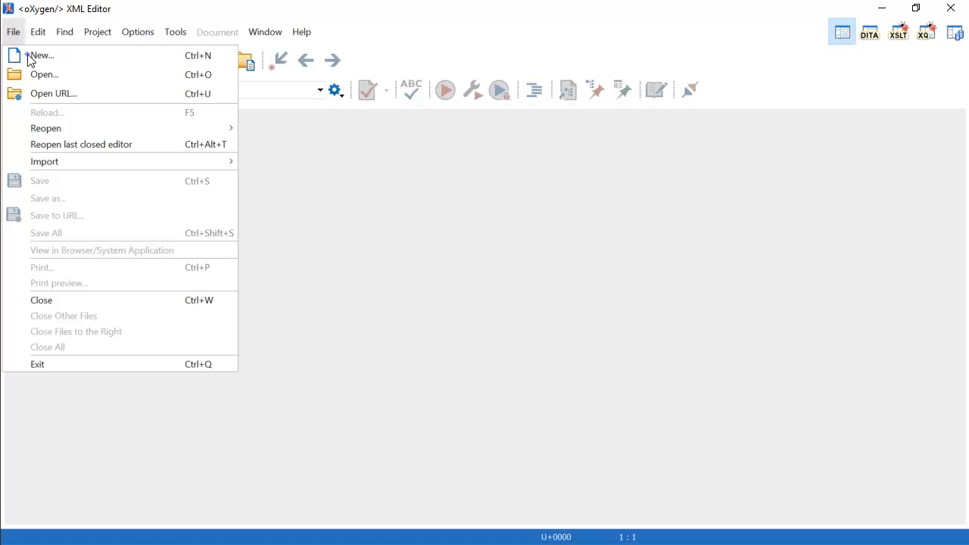
Pick the Concept [DITA / Topics] template from the new-file dialog filtered by 'concept'.
click(41, 55)
text(concept)
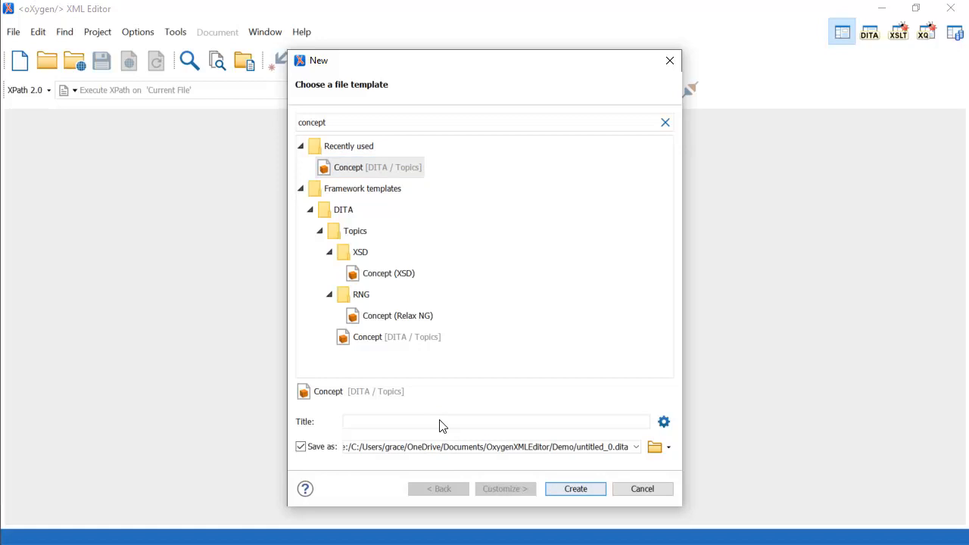
Title the topic 'DITA Concept' and create it as dita_concept.dita.
text(DITA Con)
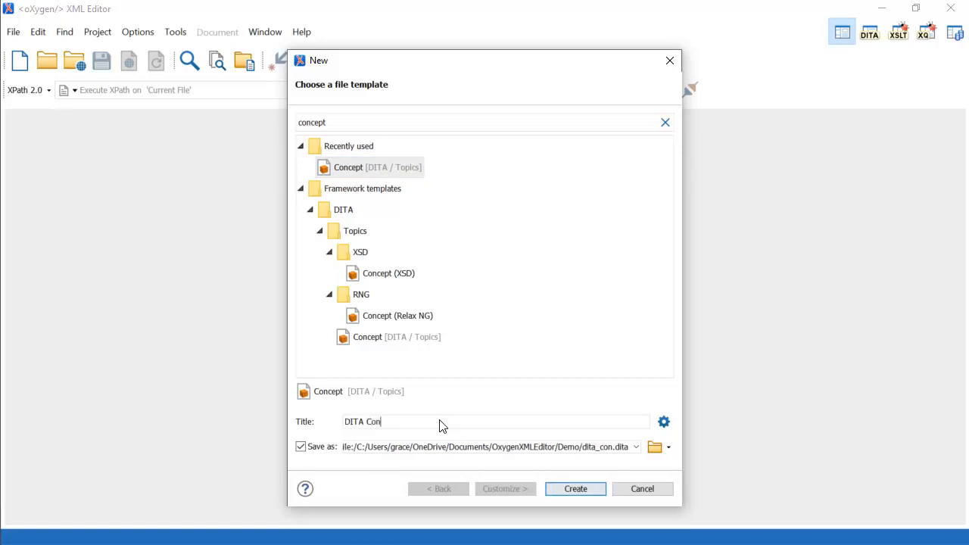
text(cept)
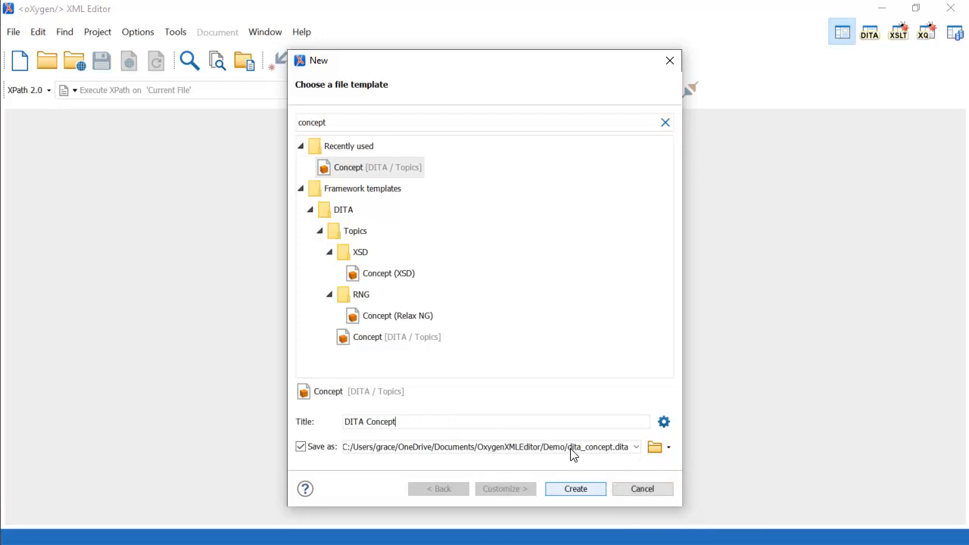
click(575, 488)
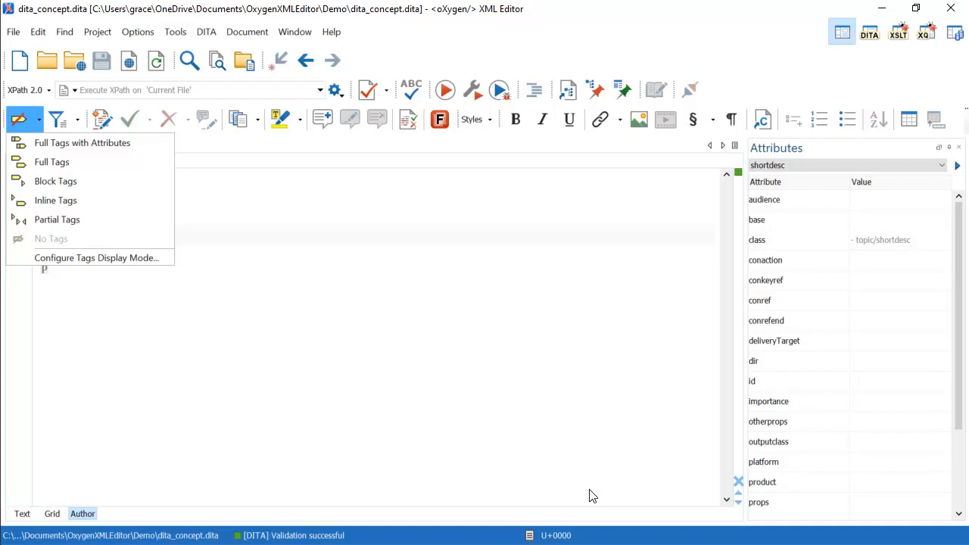
mouse_move(74, 167)
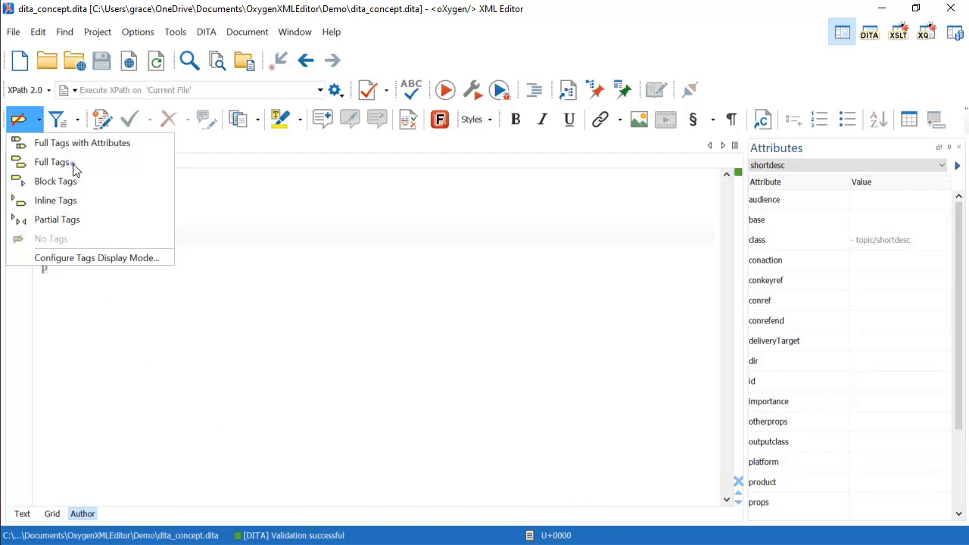
Switch the Author view tags display mode to Full Tags.
click(52, 161)
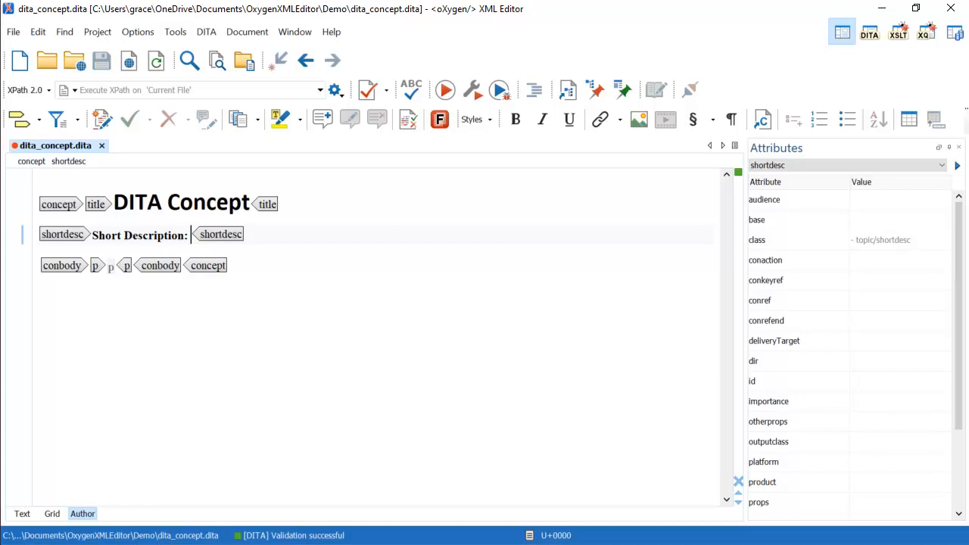
Type the shortdesc: concepts answer a "what is" question and provide background information.
text(The <concept> element often contains an answer to a "what is" question. Concepts provide background information that a user must know to successfully do their job.)
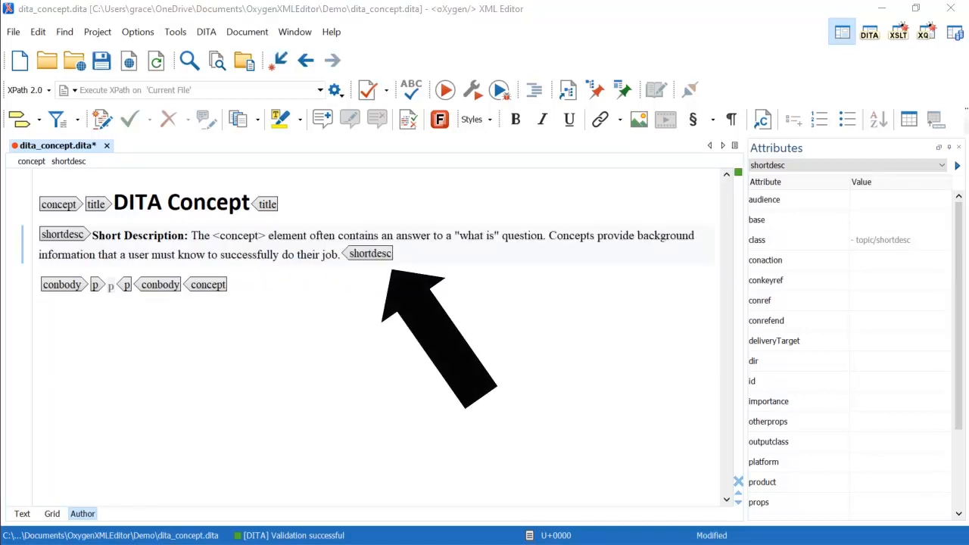